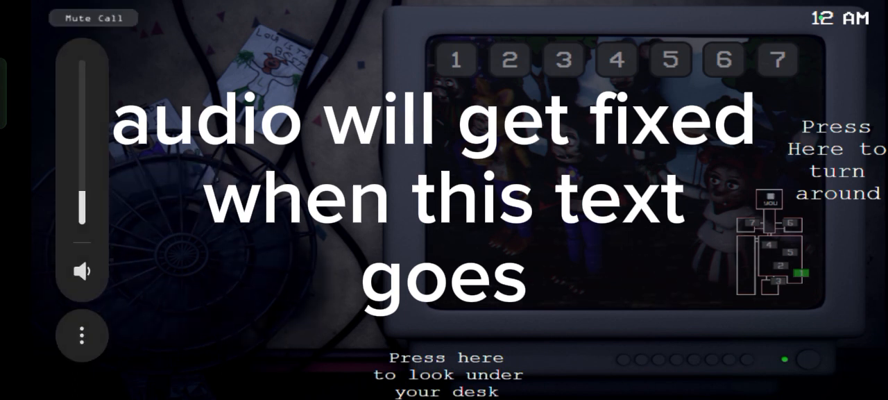
Step: Turn around from the camera monitor to face the dark doorway at 12 AM
drag(80, 205, 81, 62)
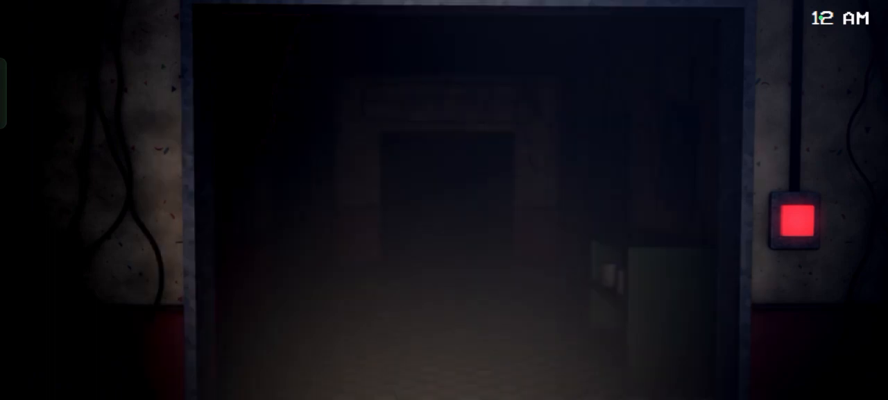
Step: Turn back to the desk monitor and watch the arcade room camera until 1 AM
click(794, 220)
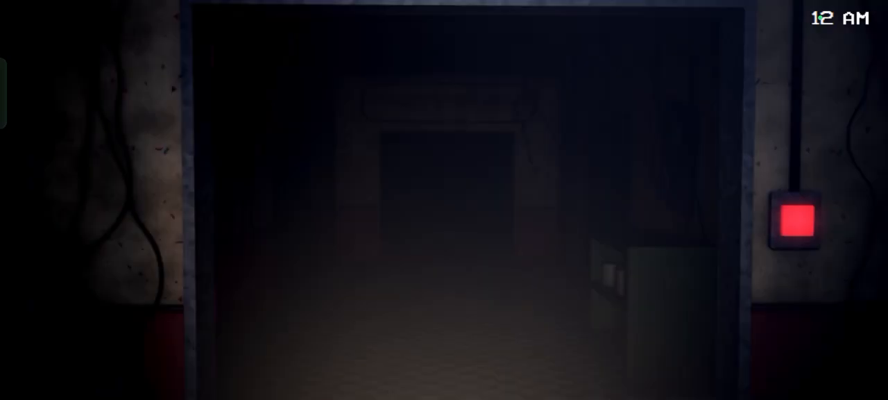
click(794, 221)
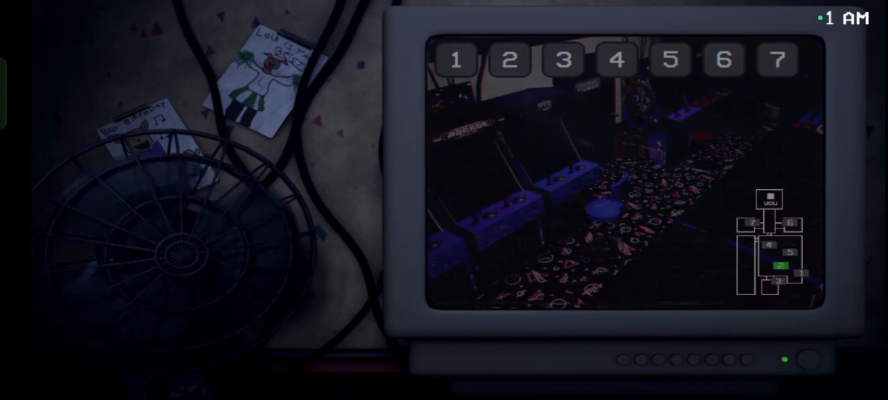
Step: Turn away from the cameras to check the dark doorway at 1 AM
click(616, 59)
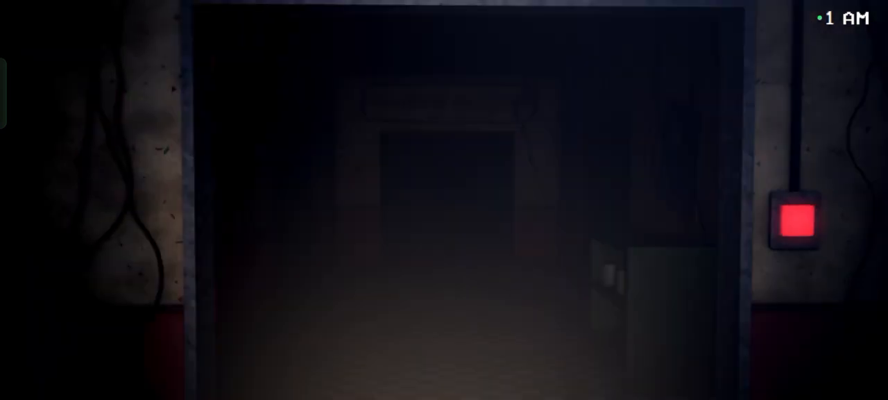
Step: Turn back to the cameras and play on until the night ends at the title menu
click(796, 217)
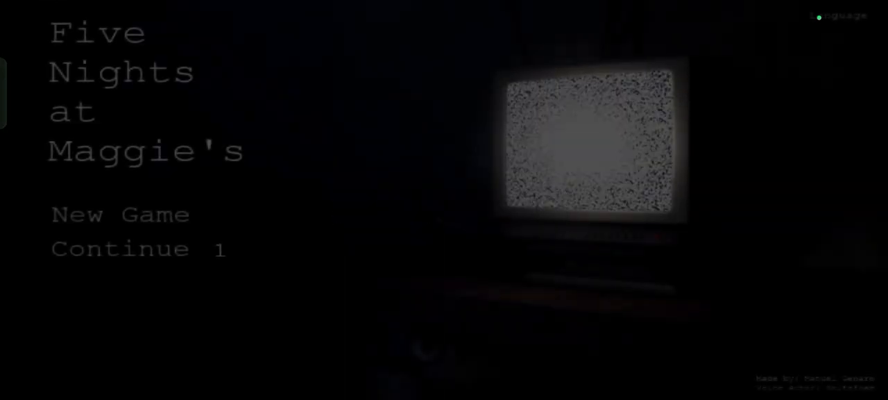
Step: Resume Night 1 via Continue 1 and face the doorway as the clock reaches 1 AM
click(119, 214)
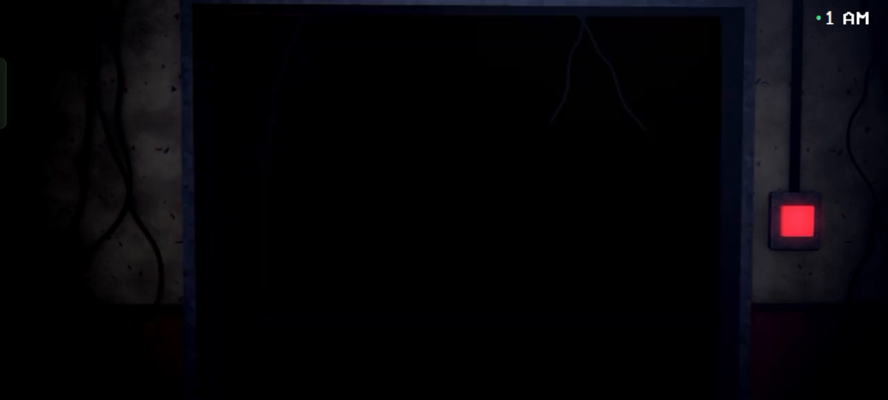
Step: Alternate between the doorway and the monitor, ending on the arcade room camera feed at 1 AM
click(797, 222)
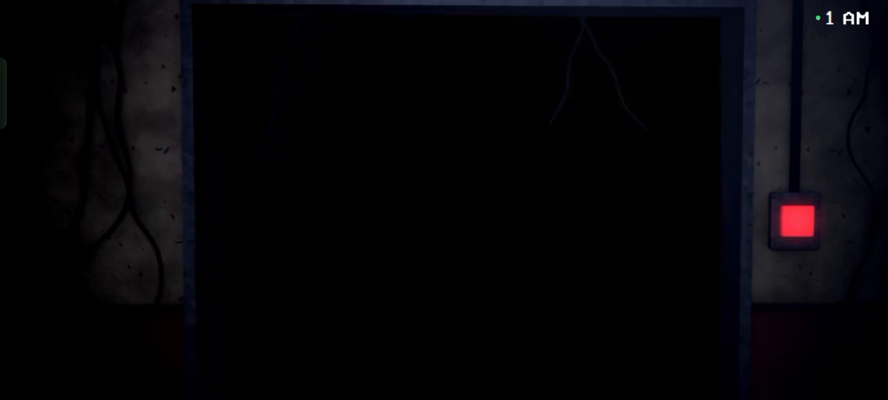
click(793, 221)
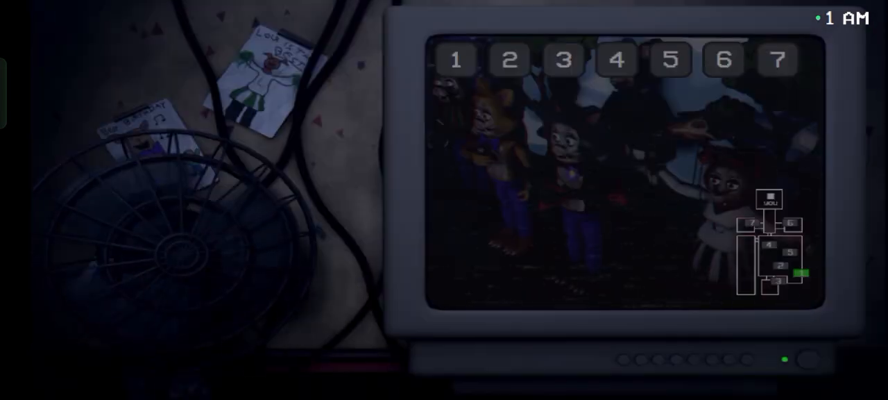
click(615, 61)
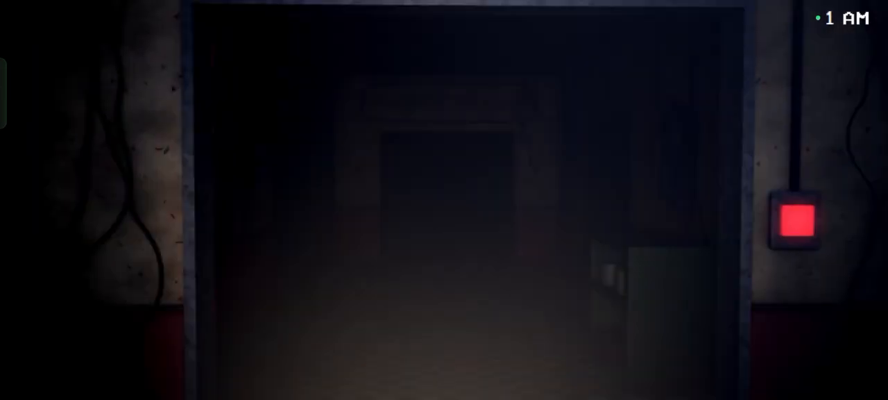
click(796, 219)
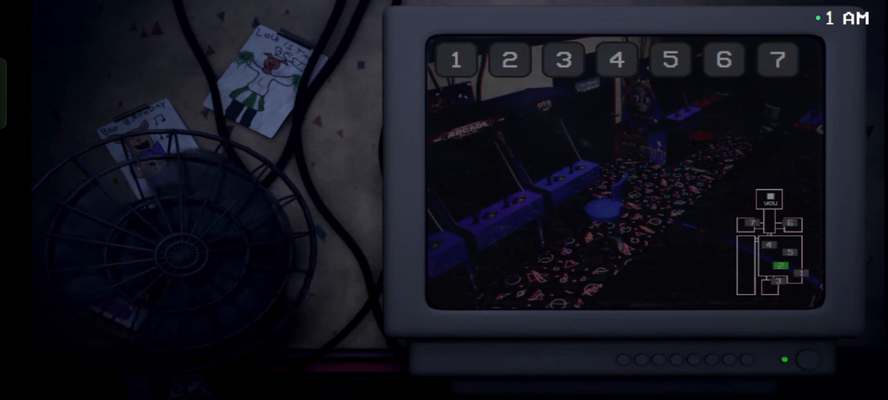
Step: Put the camera monitor away and watch the doorway as the clock reaches 2 AM
click(563, 61)
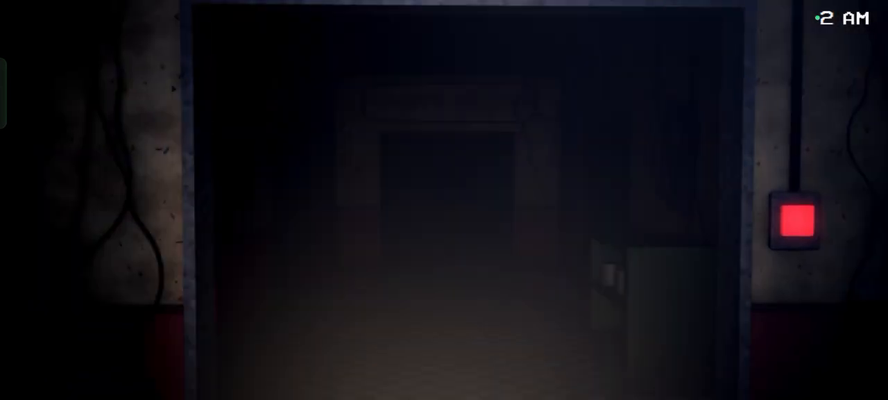
Step: Keep checking the controls while watching the dark corridor until 3 AM
click(794, 219)
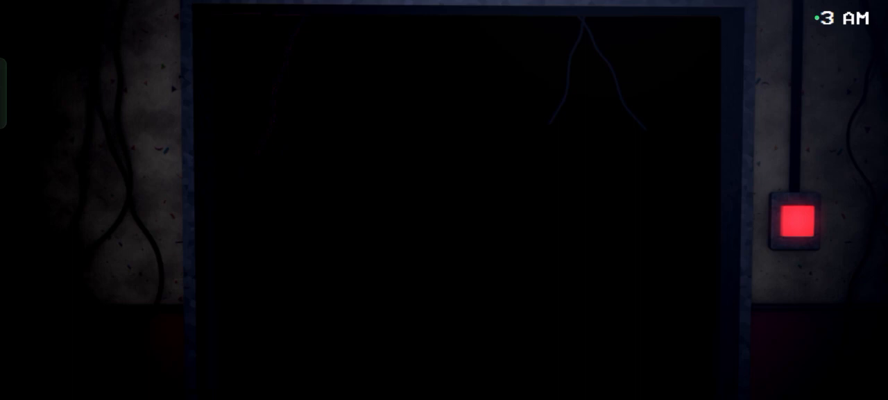
click(799, 222)
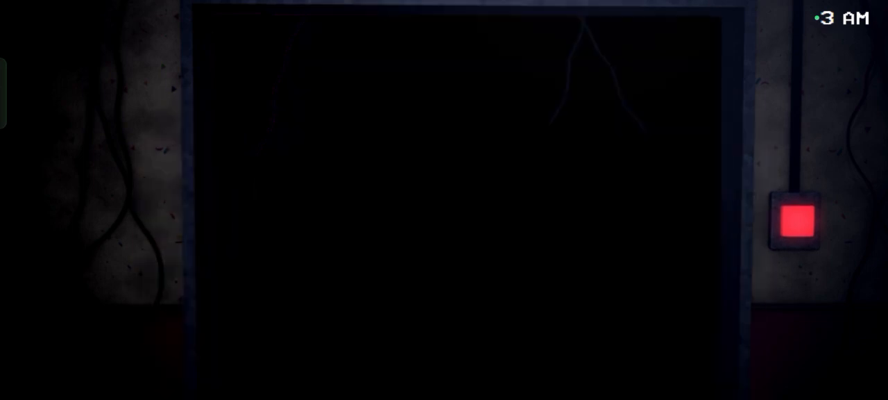
click(796, 219)
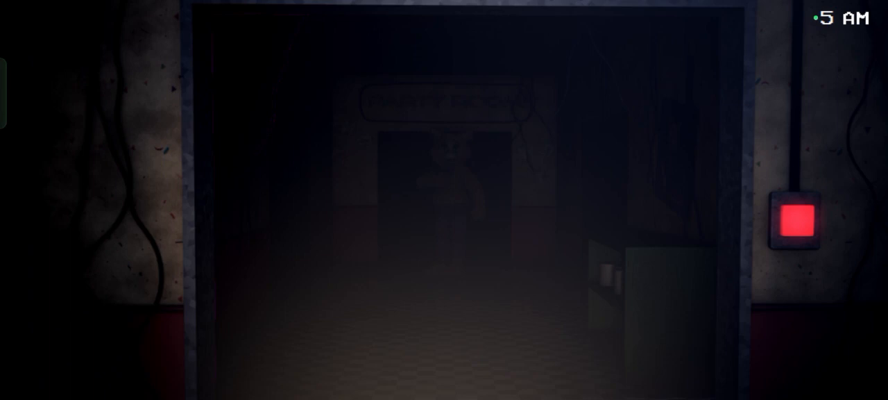
click(796, 217)
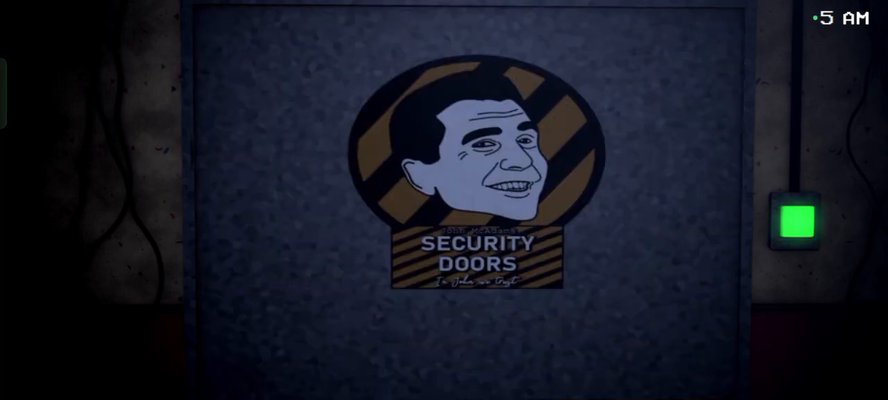
click(795, 221)
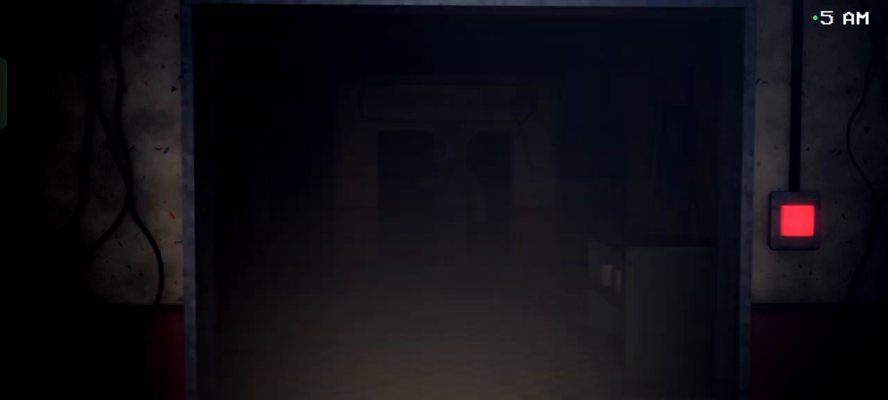